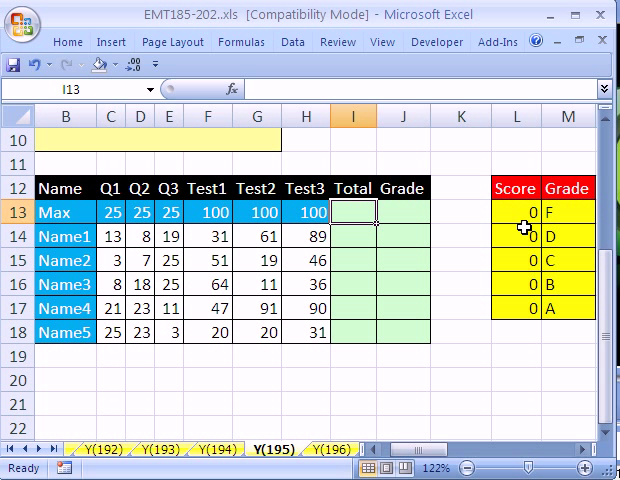
mouse_move(124, 208)
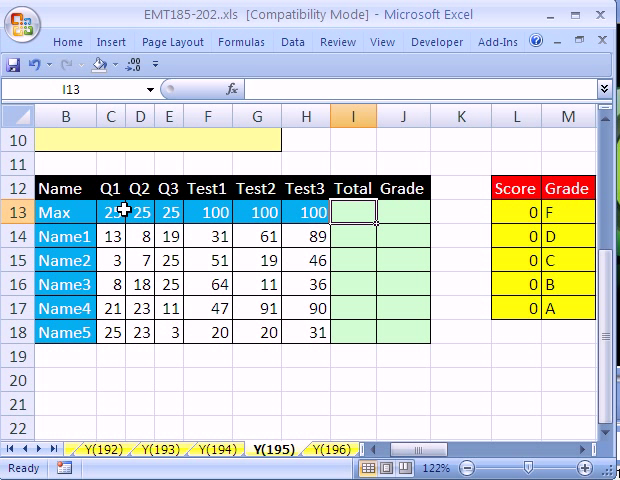
mouse_move(270, 116)
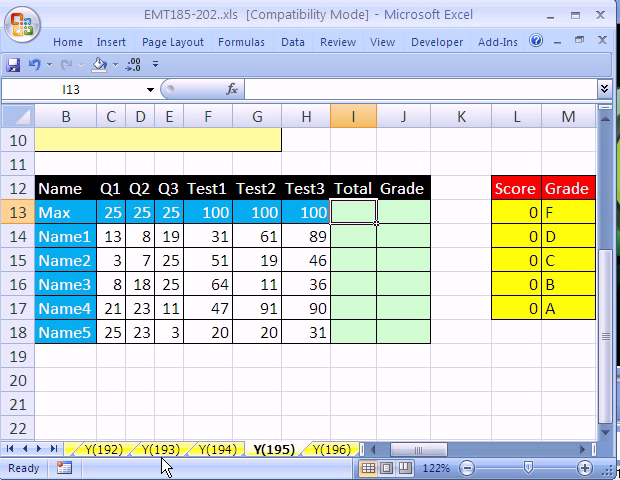
mouse_move(384, 412)
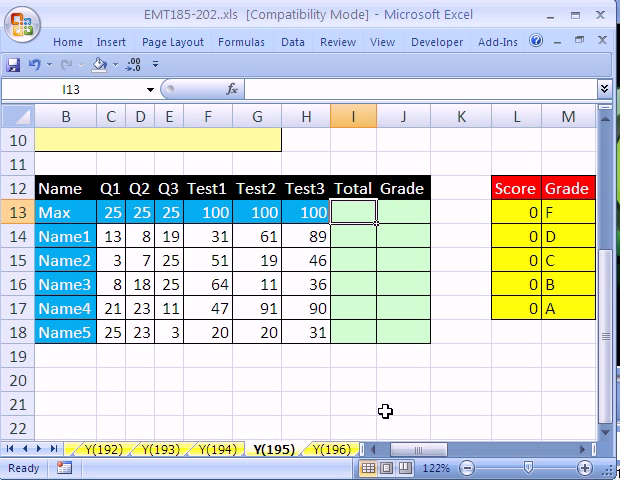
mouse_move(344, 290)
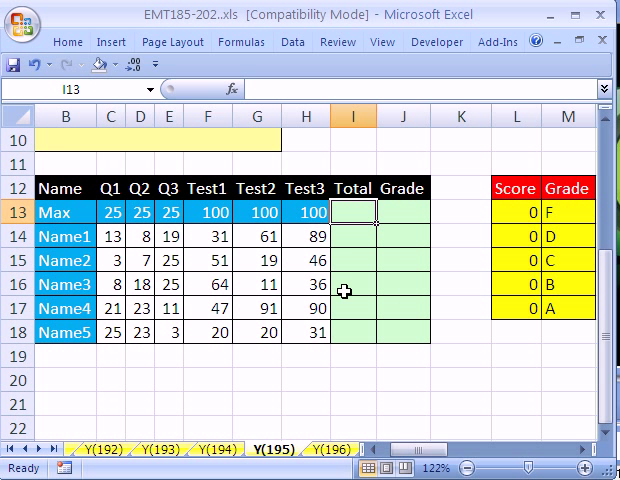
mouse_move(326, 232)
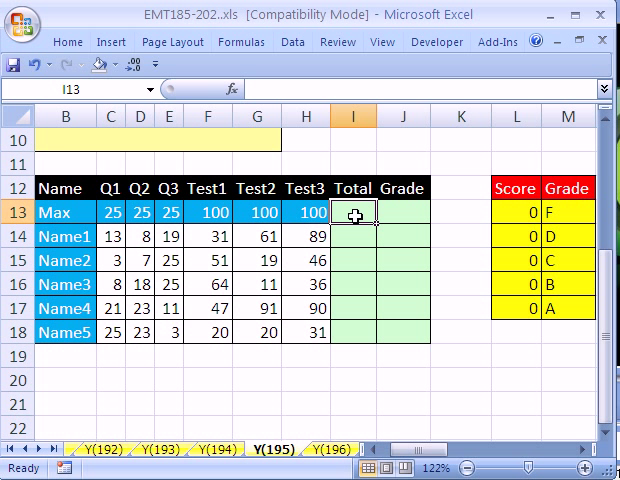
mouse_move(330, 244)
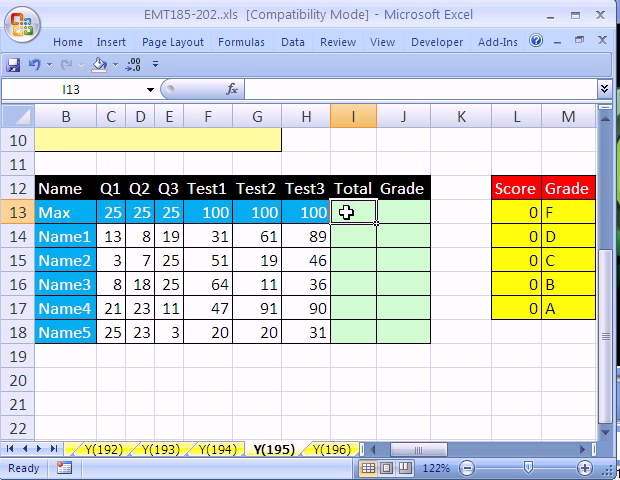
mouse_move(348, 228)
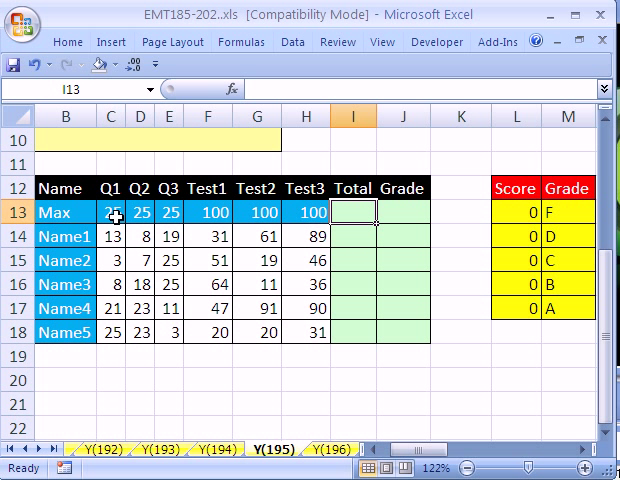
mouse_move(312, 222)
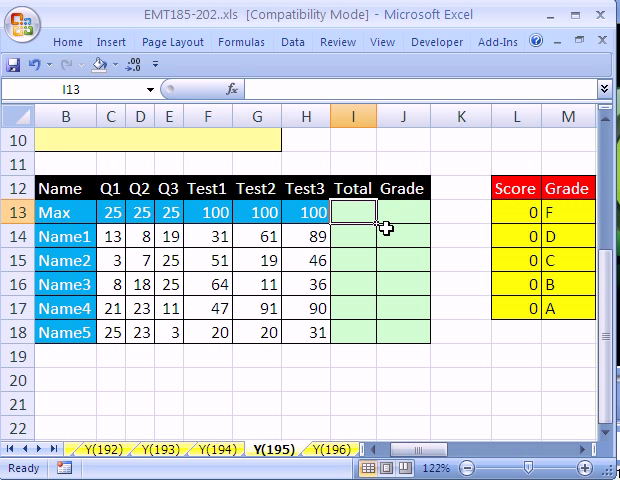
mouse_move(390, 220)
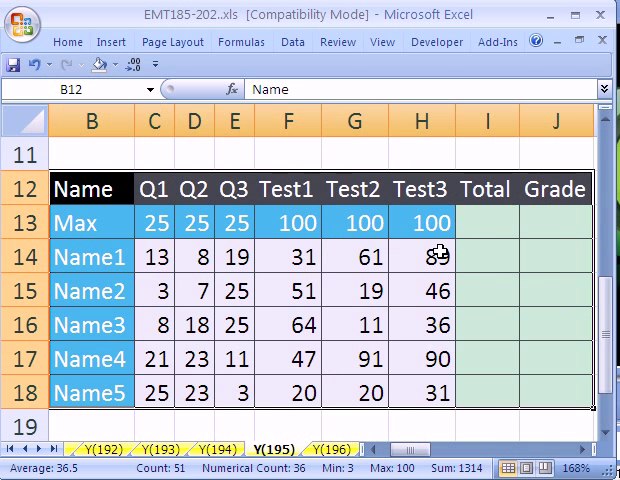
Enter in I13 the total formula: sum of C13:H13 minus the minimum of C13:E13.
left_click(486, 224)
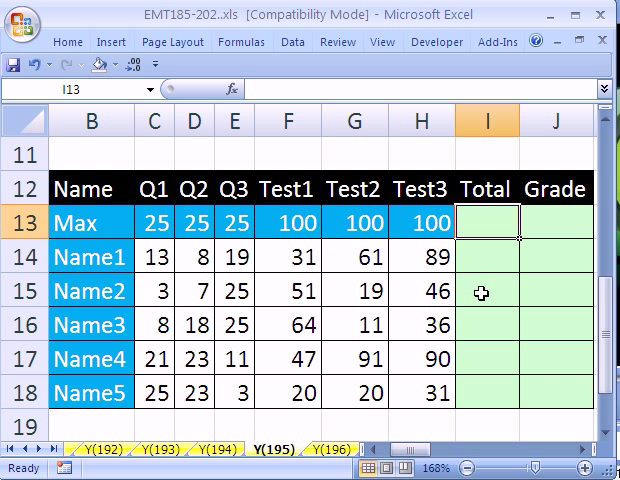
type("=sum(C13:H13")
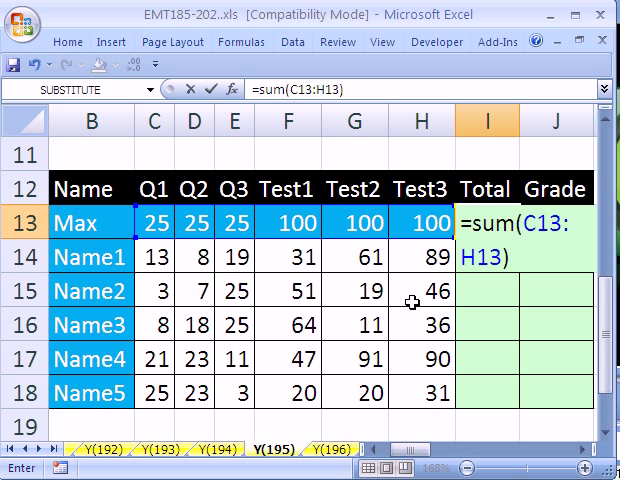
type("-min")
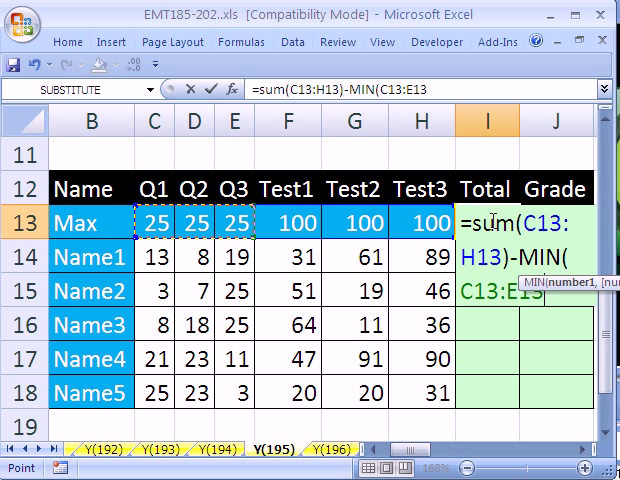
mouse_move(288, 228)
type(")")
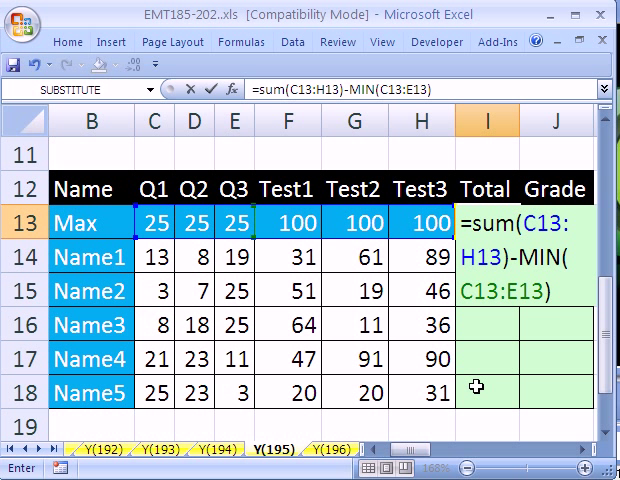
Confirm the total formula, fill it down I13:I18, and check Name5's total formula.
key("Return")
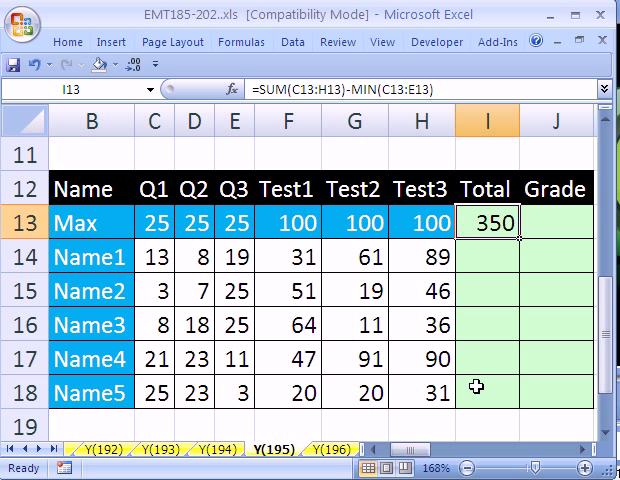
mouse_move(518, 244)
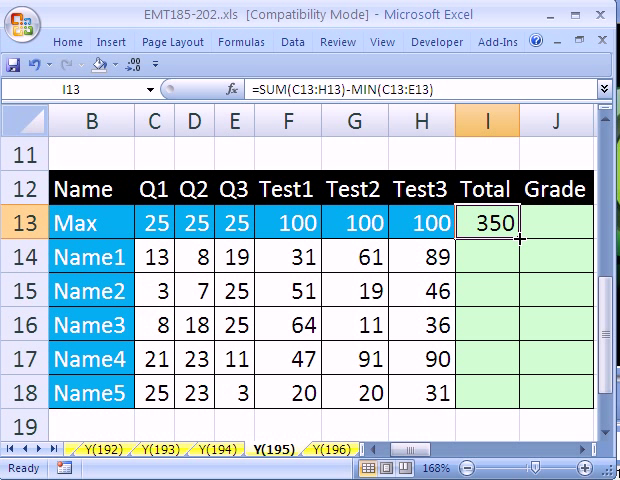
mouse_move(516, 258)
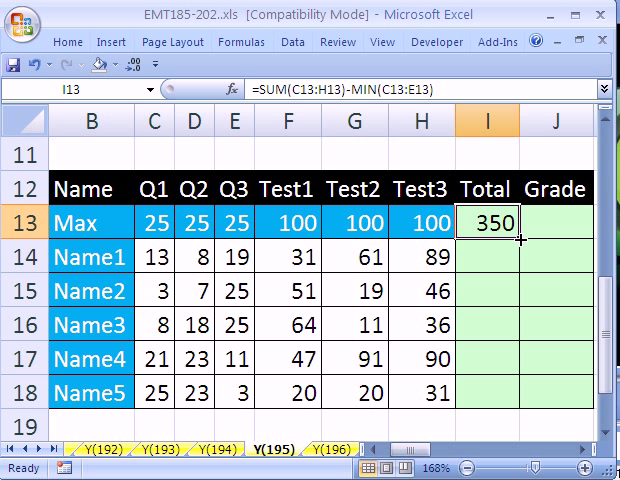
left_click_drag(516, 230, 516, 396)
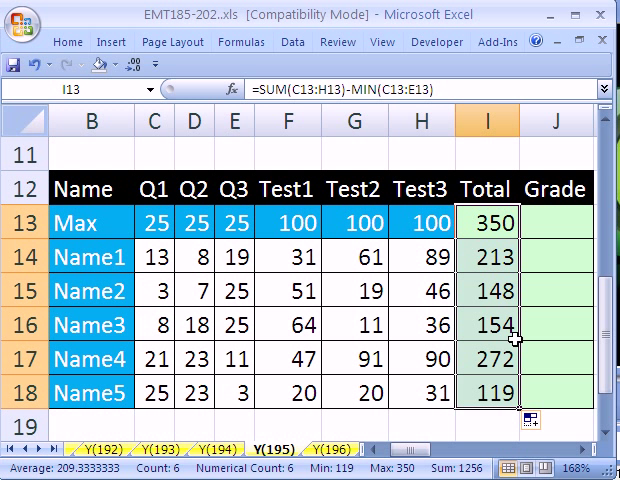
left_click(484, 392)
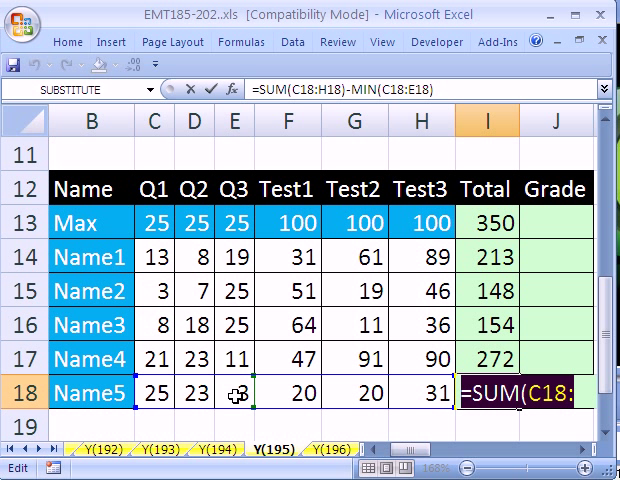
key("Return")
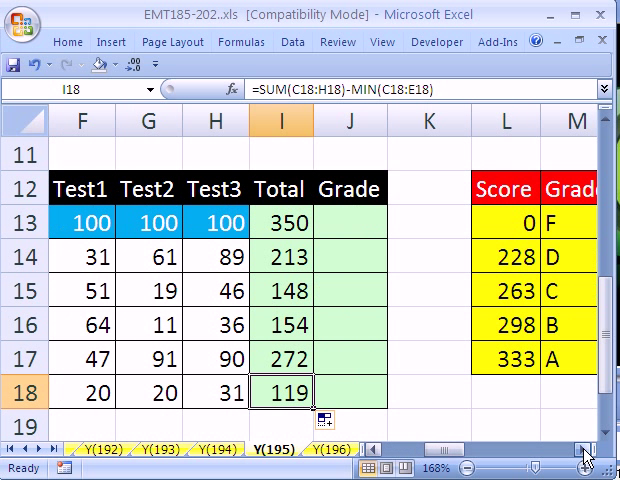
mouse_move(338, 162)
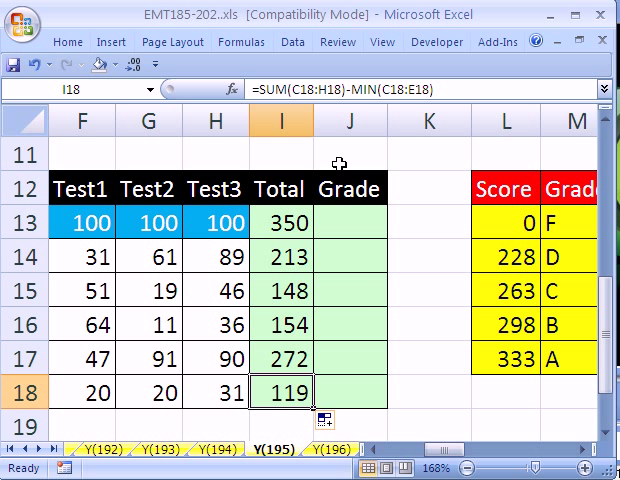
mouse_move(364, 384)
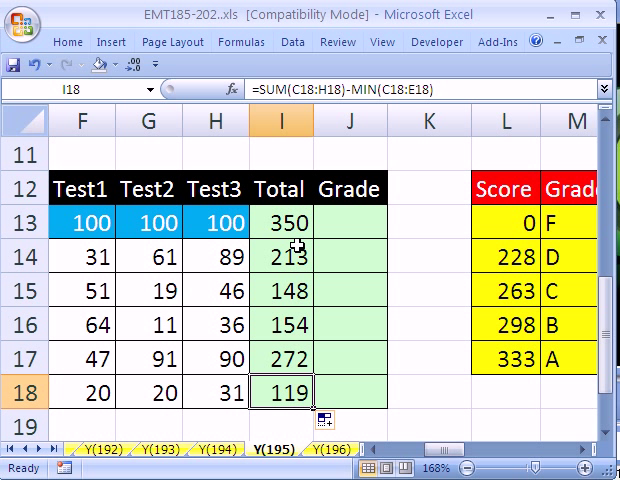
double_click(284, 220)
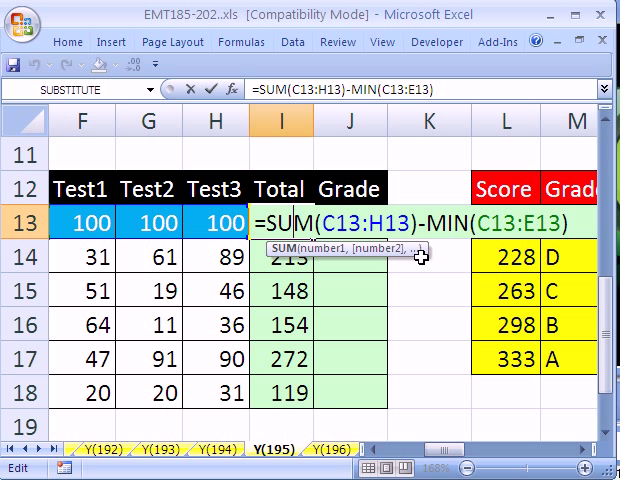
key("Return")
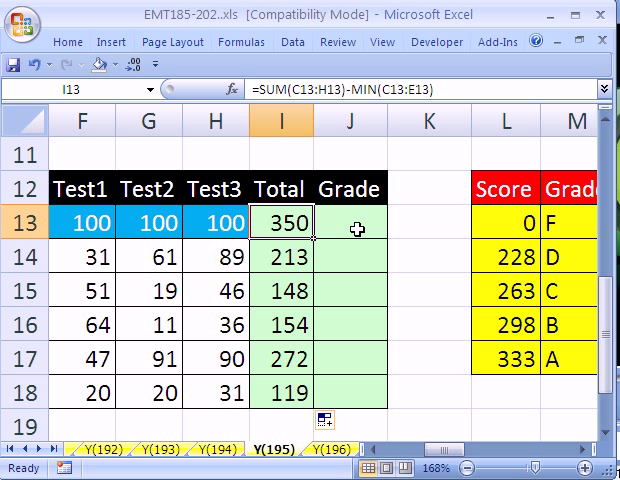
scroll("right", 3)
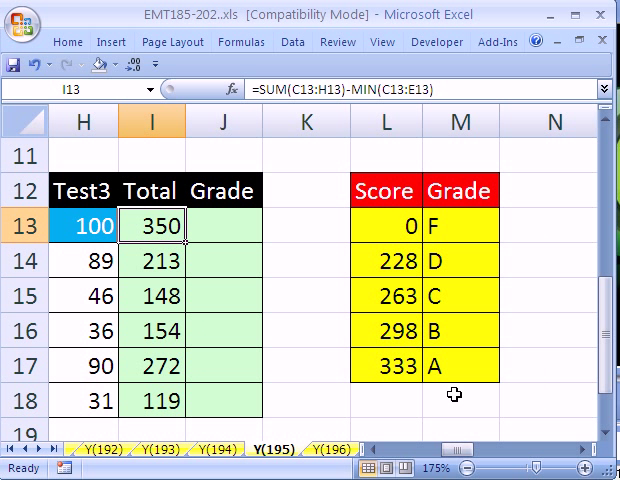
Look over the empty Grade cells J13, J15, J17 and settle on J13.
left_click(222, 224)
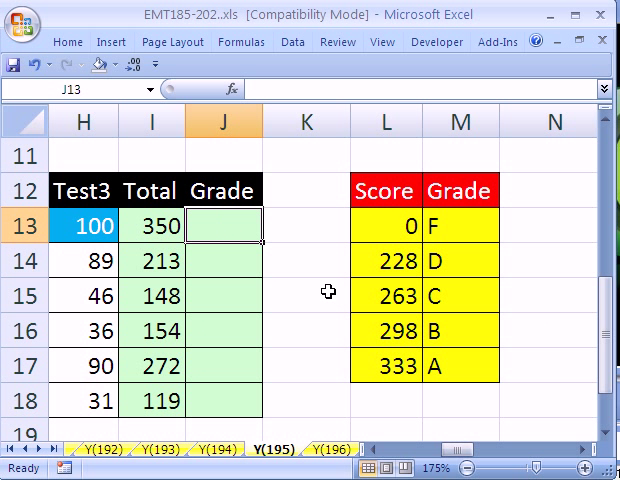
left_click(228, 296)
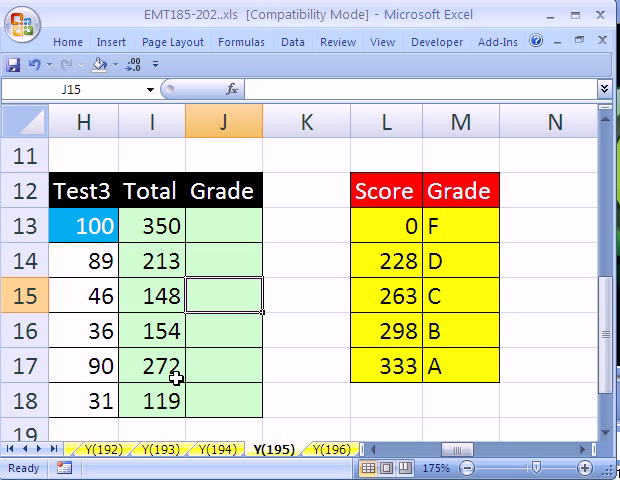
left_click(222, 364)
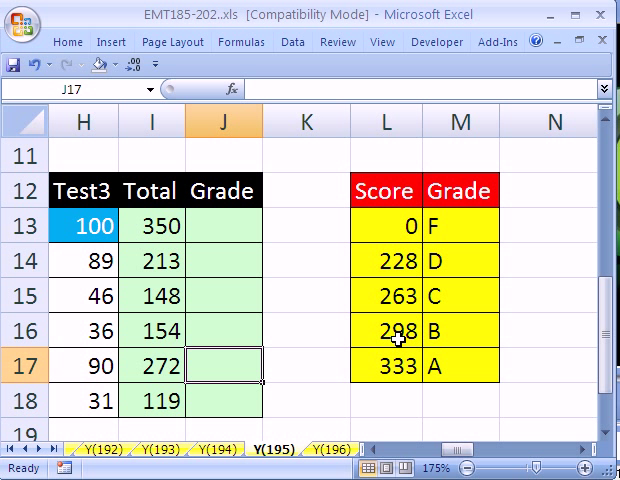
mouse_move(400, 300)
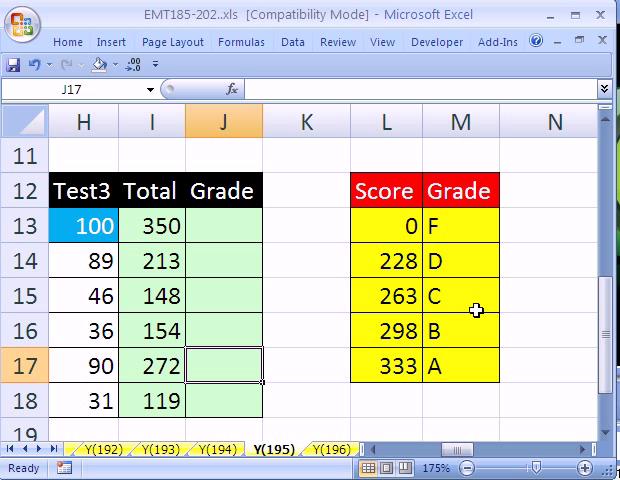
mouse_move(216, 372)
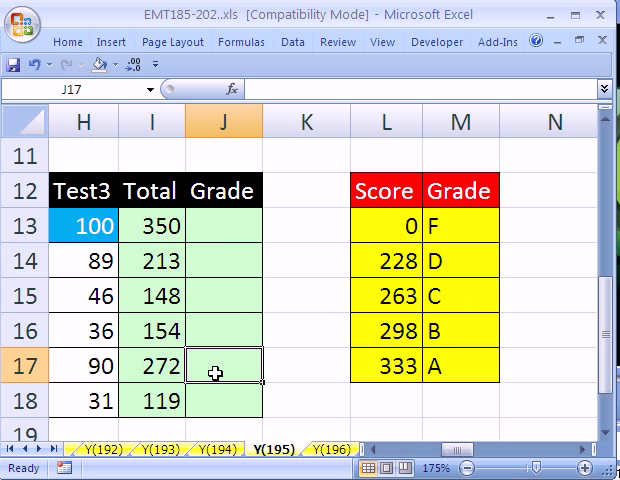
left_click(224, 224)
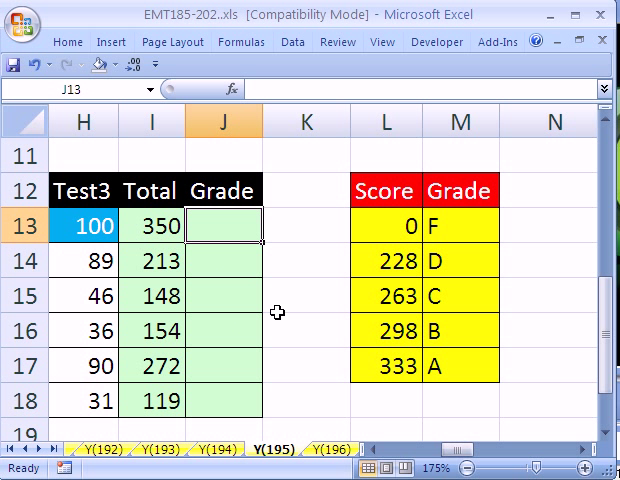
Start a VLOOKUP in J13 on total I13 against the absolute table $L$13:$M$17.
type("=VLOOKUP(")
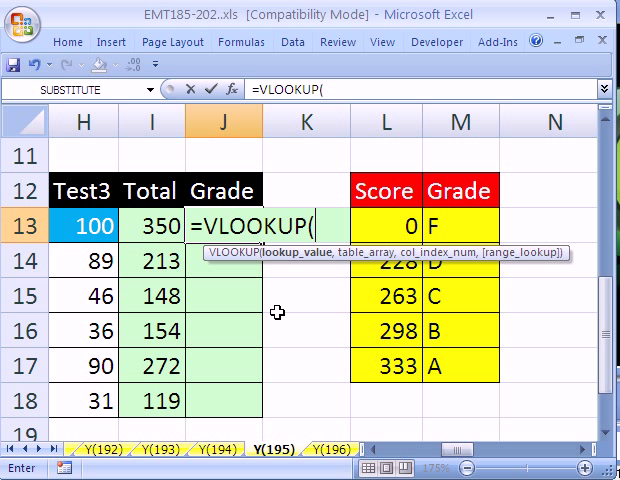
mouse_move(242, 254)
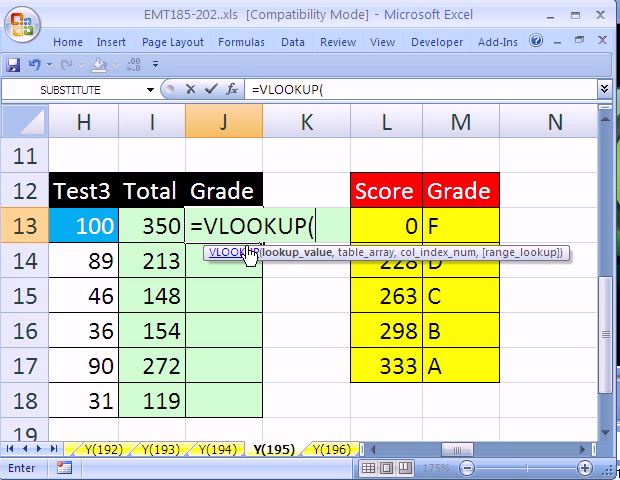
left_click(156, 226)
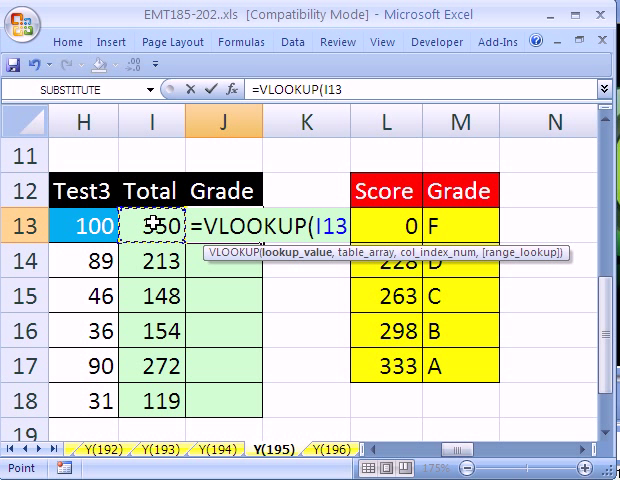
type(",L13:M17")
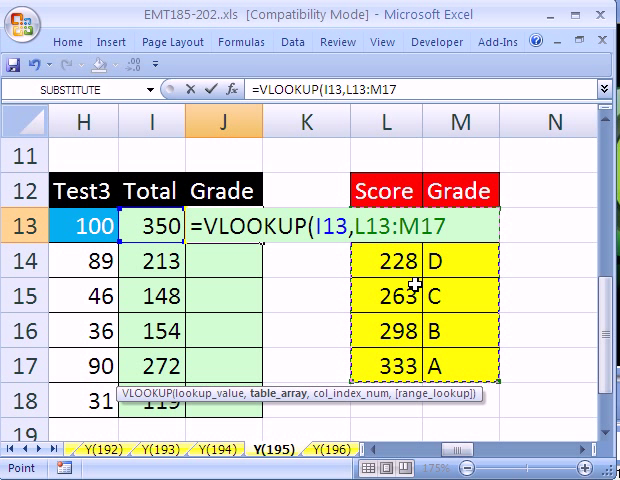
key("f4")
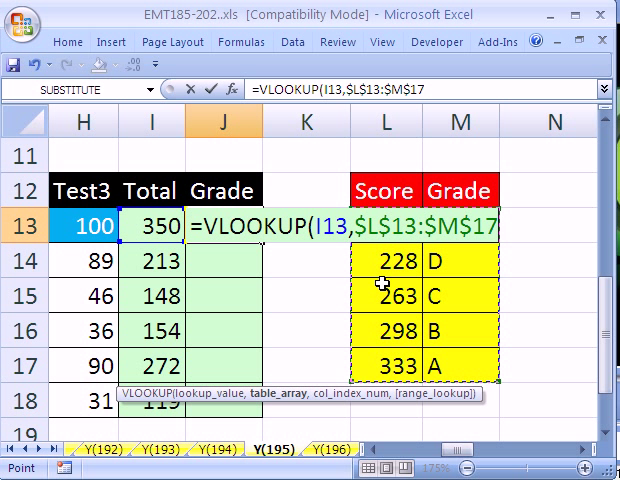
mouse_move(368, 244)
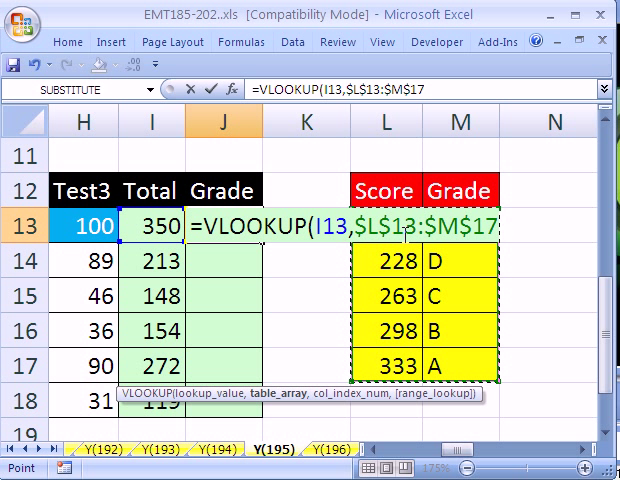
mouse_move(268, 288)
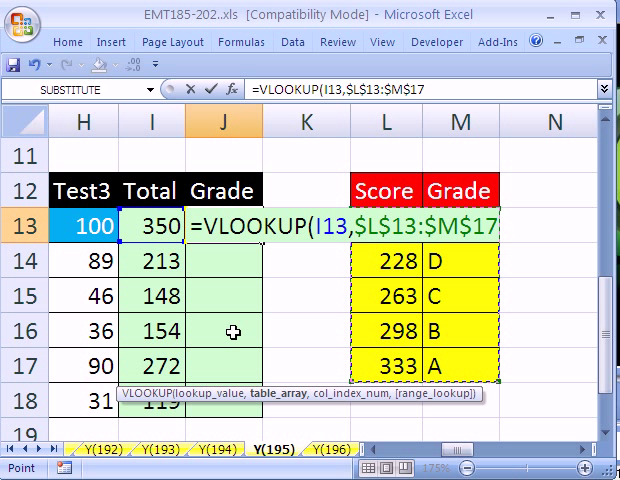
mouse_move(324, 408)
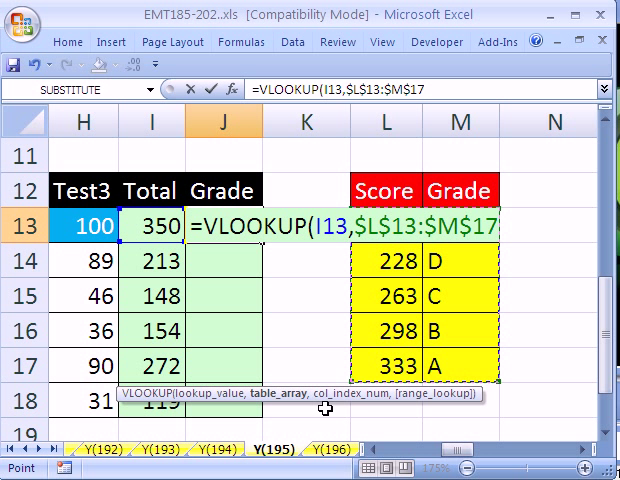
Set the VLOOKUP column index to 2 to return the letter grades.
type(",")
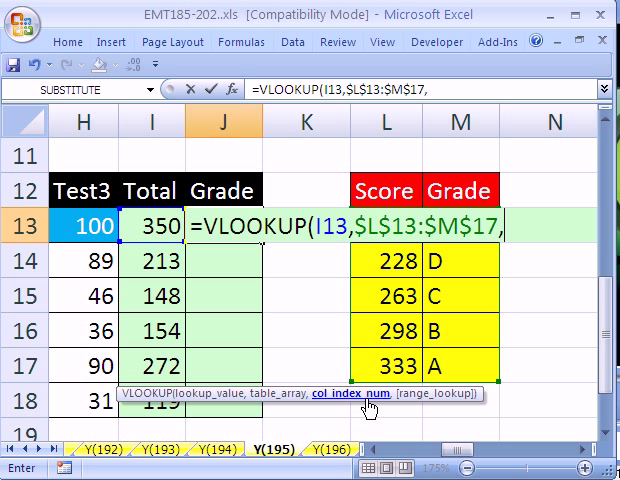
mouse_move(388, 260)
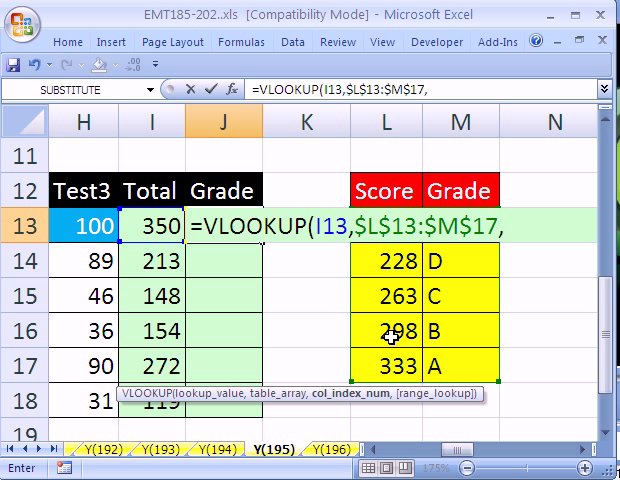
mouse_move(460, 348)
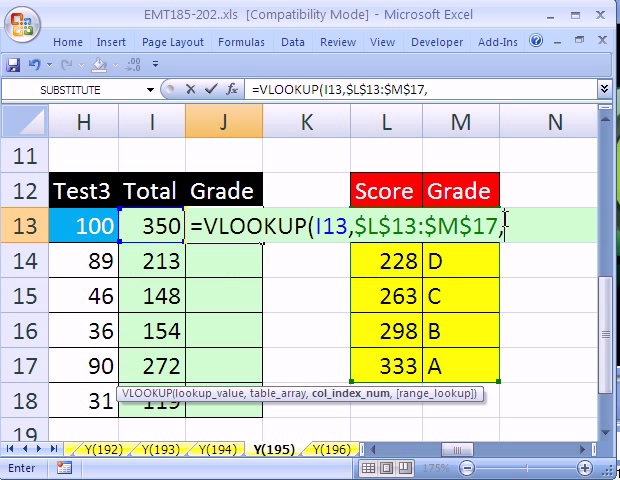
type("2")
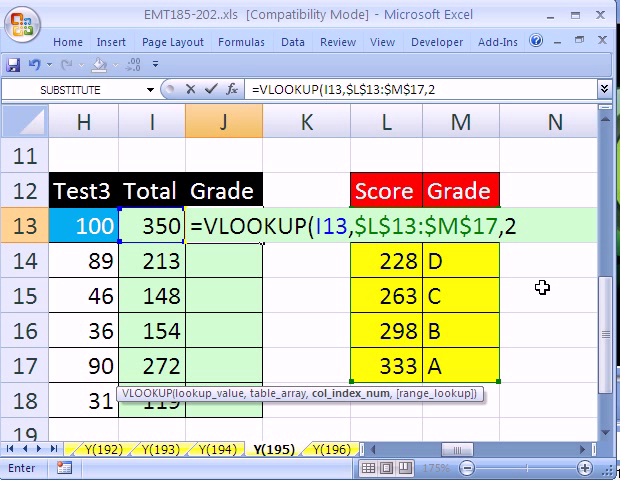
type(",")
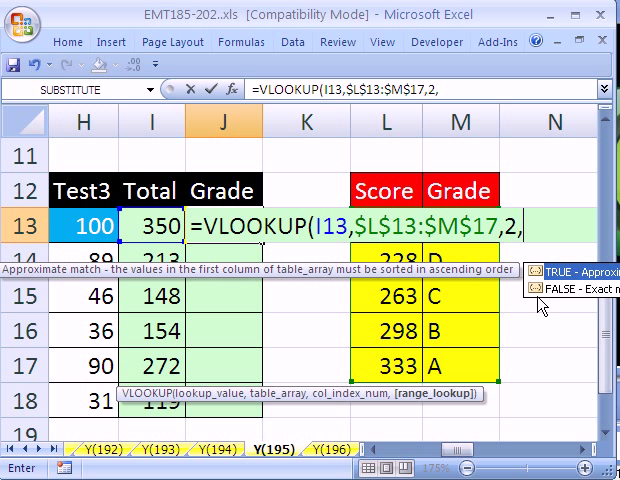
mouse_move(598, 280)
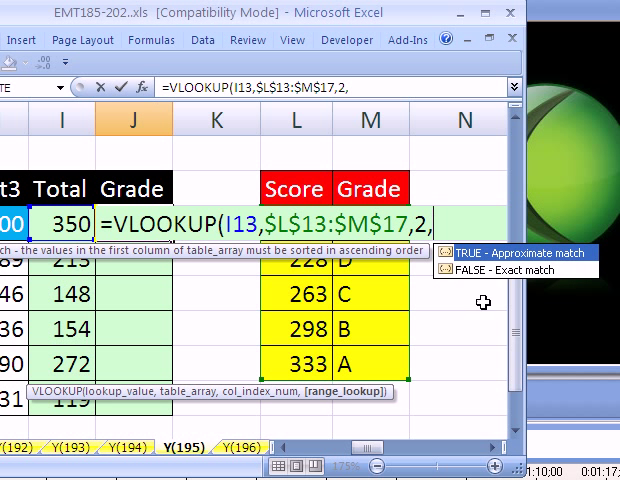
mouse_move(520, 268)
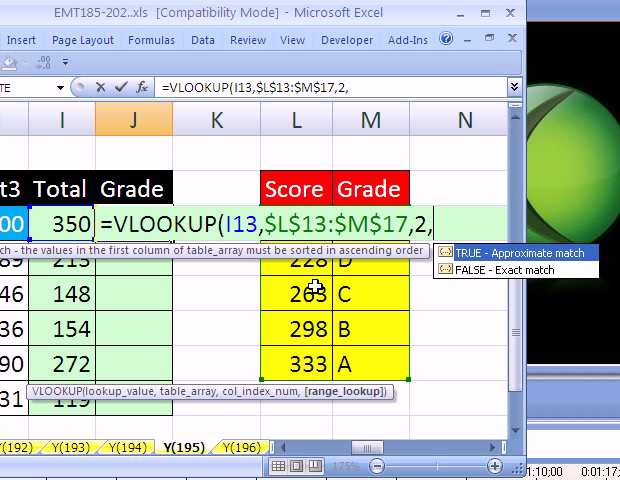
mouse_move(304, 362)
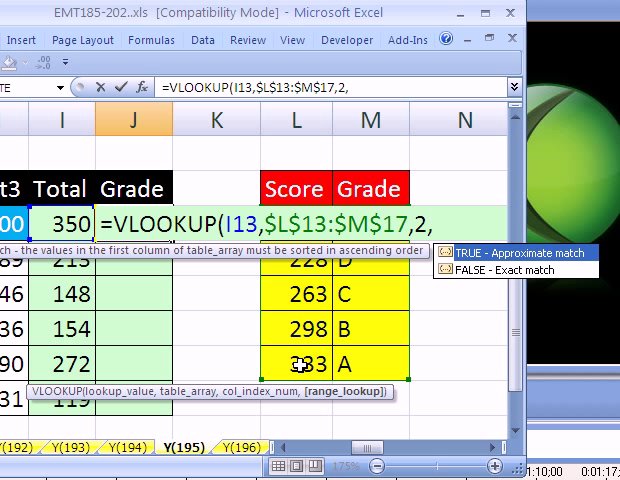
mouse_move(304, 262)
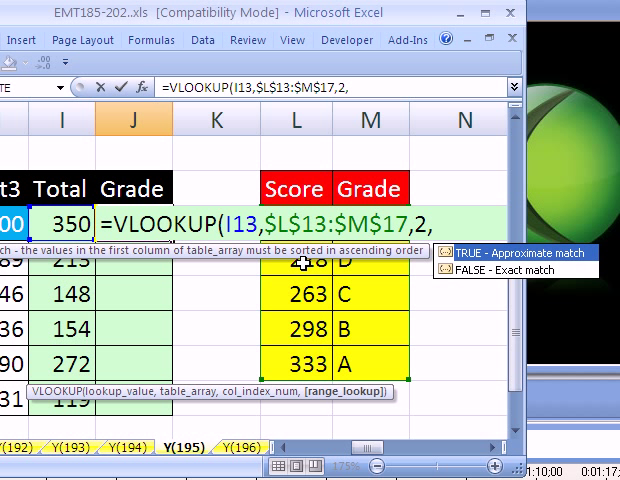
mouse_move(516, 284)
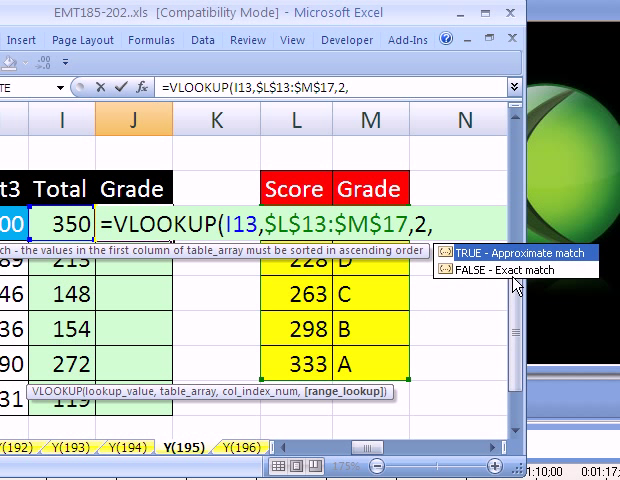
mouse_move(312, 280)
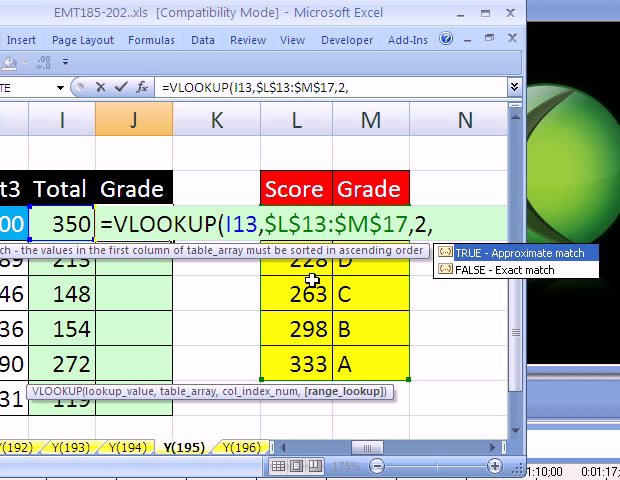
mouse_move(310, 330)
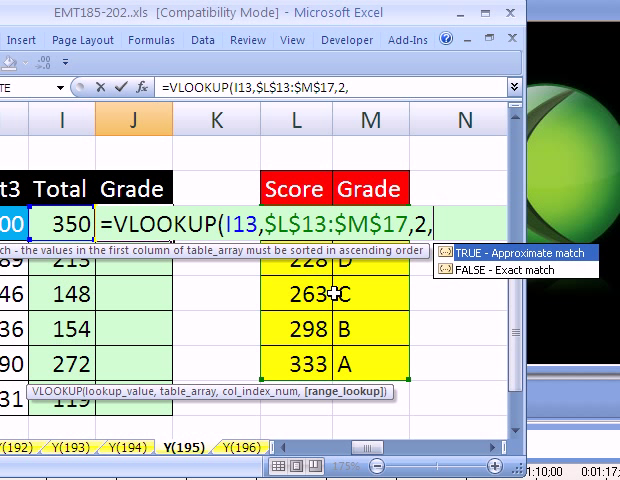
mouse_move(462, 264)
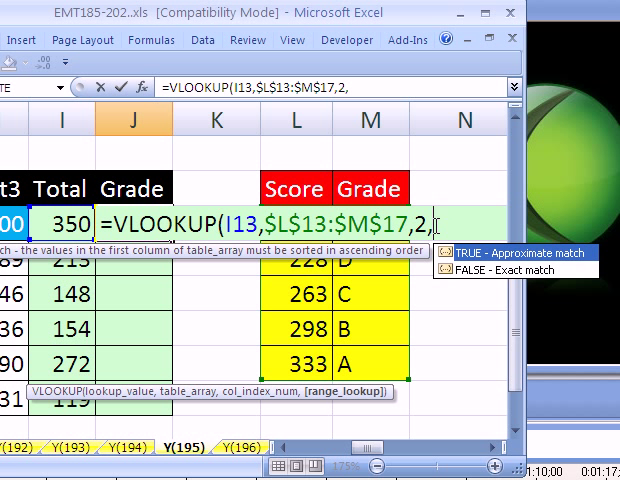
Remove the stray 1, close the VLOOKUP and enter it, returning grade A in J13.
type("1")
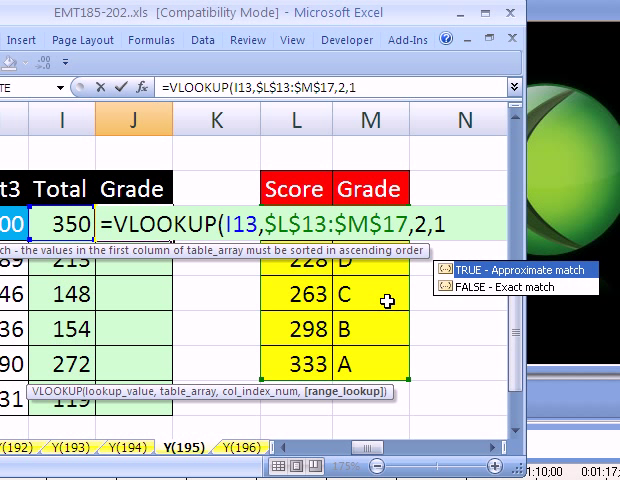
key("BackSpace")
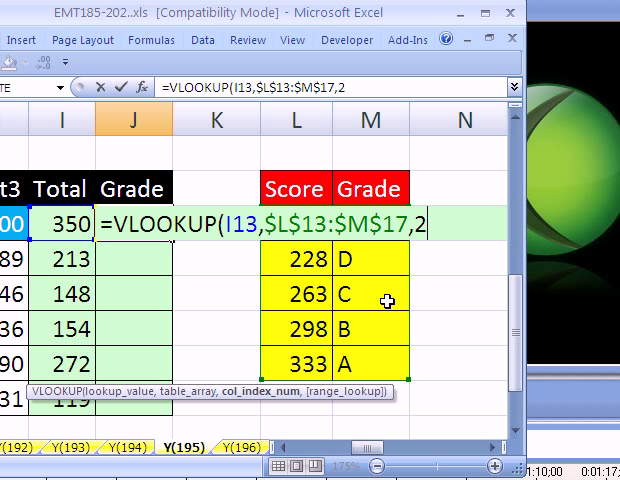
type(")")
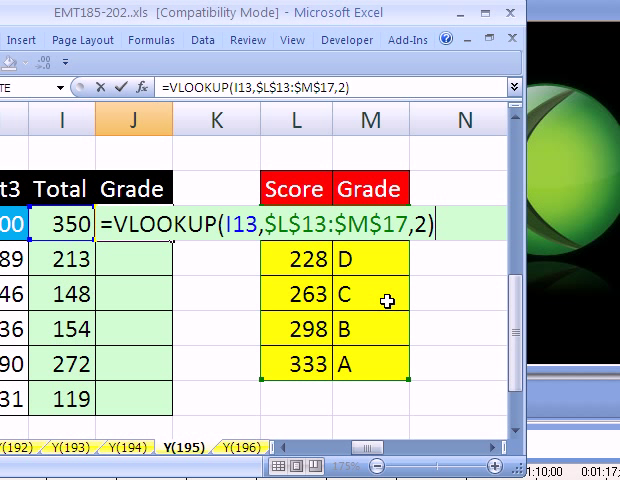
key("Return")
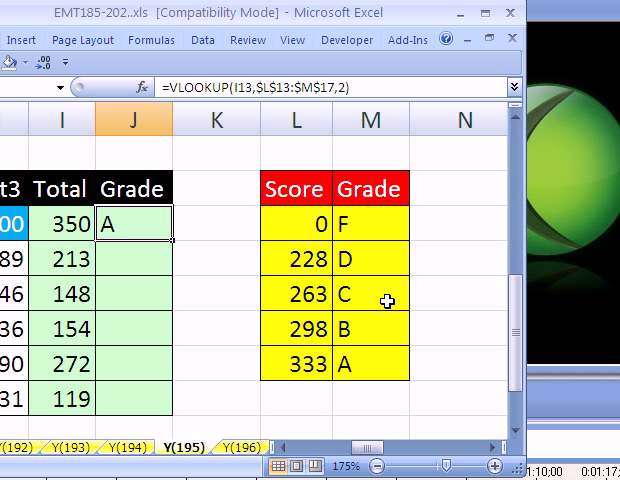
mouse_move(176, 240)
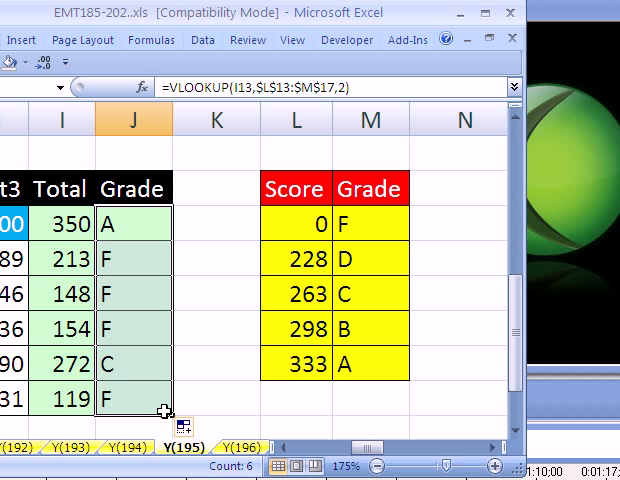
left_click(136, 400)
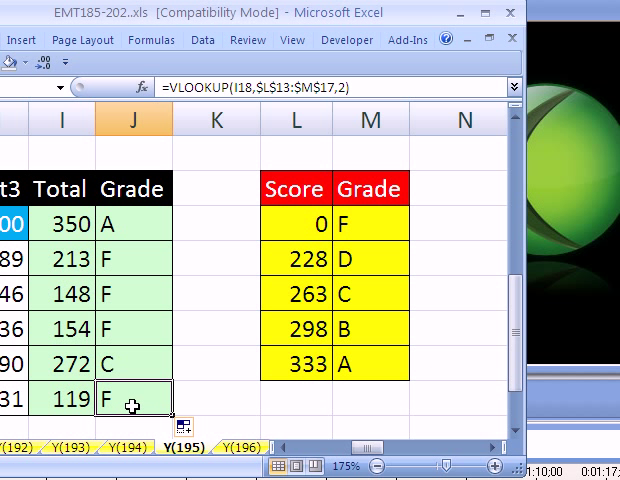
double_click(116, 402)
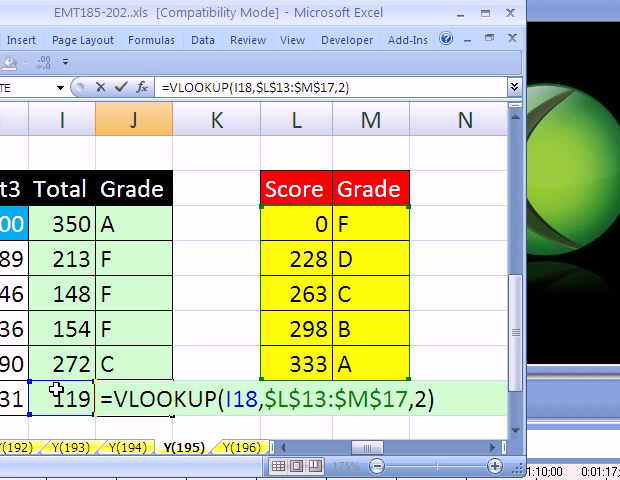
mouse_move(284, 236)
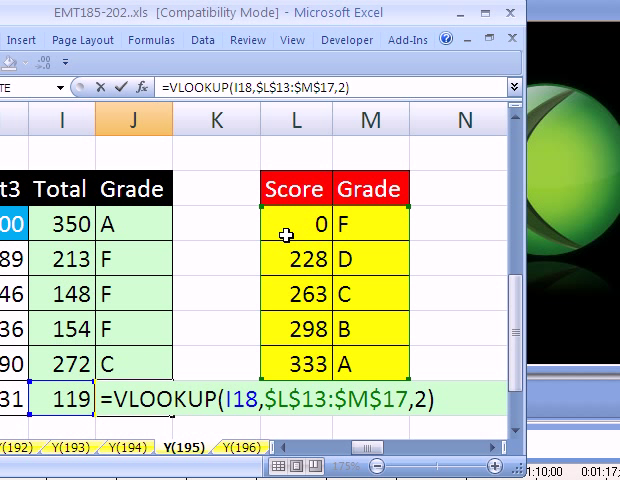
mouse_move(284, 318)
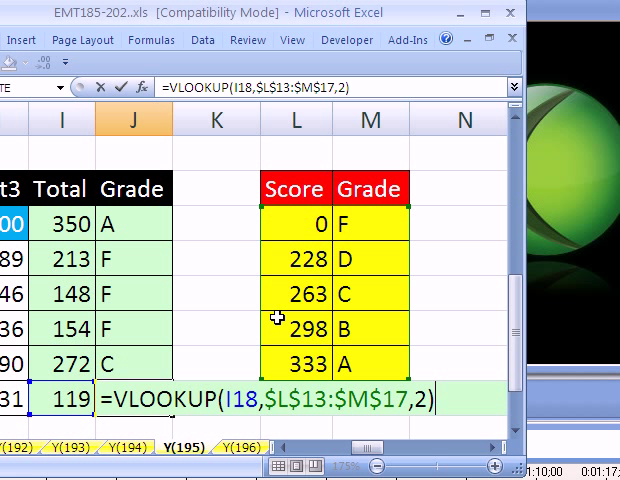